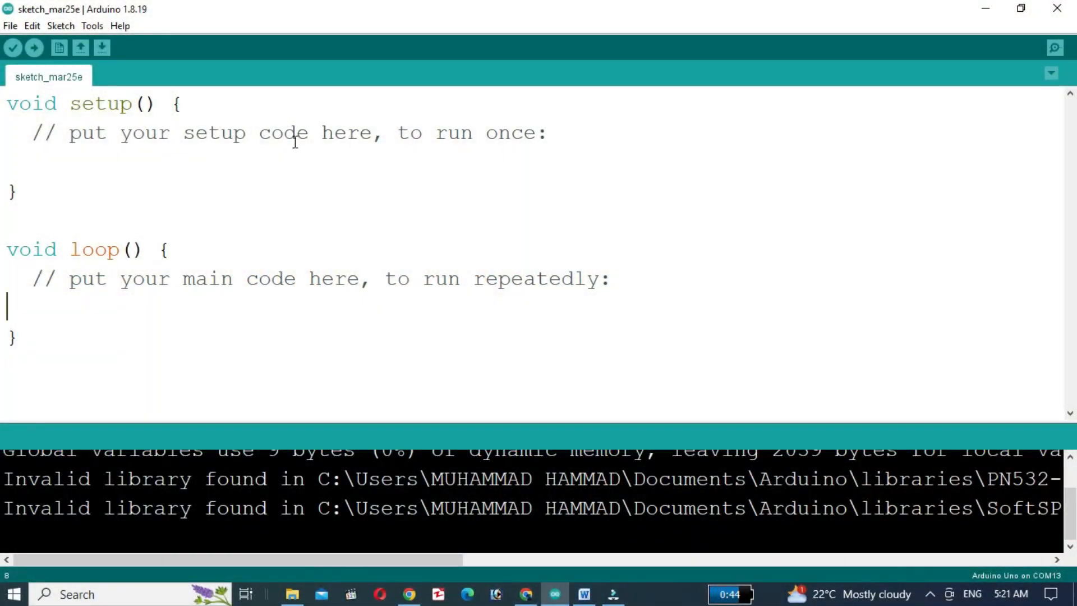
Step: Switch to the blank sketch_mar27c window for the Uno on COM13
left_click(91, 25)
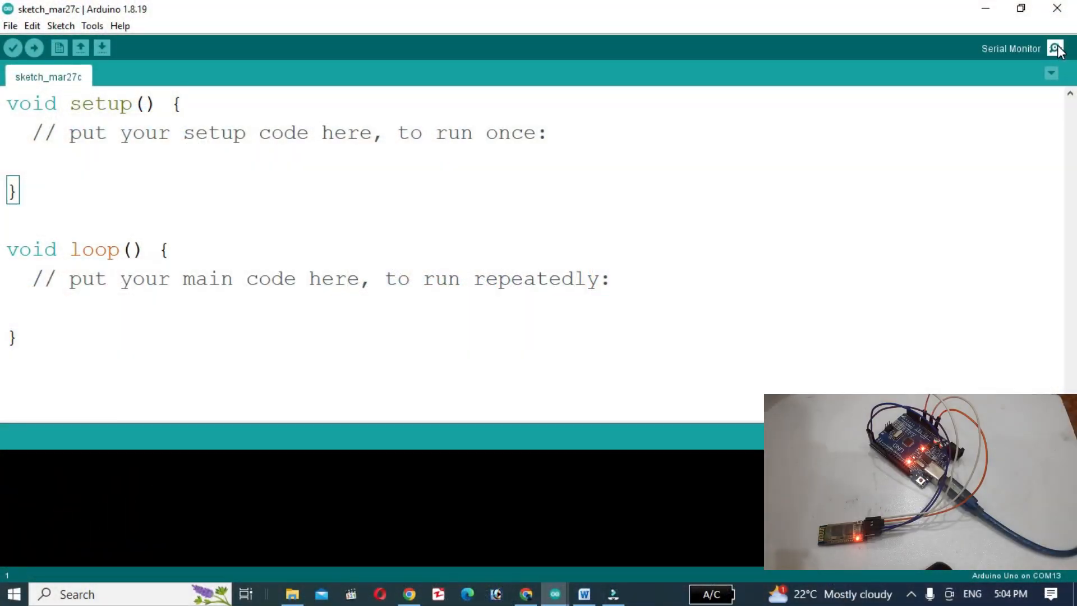
Step: Open the COM13 Serial Monitor with Both NL & CR line endings at 38400 baud
left_click(1056, 48)
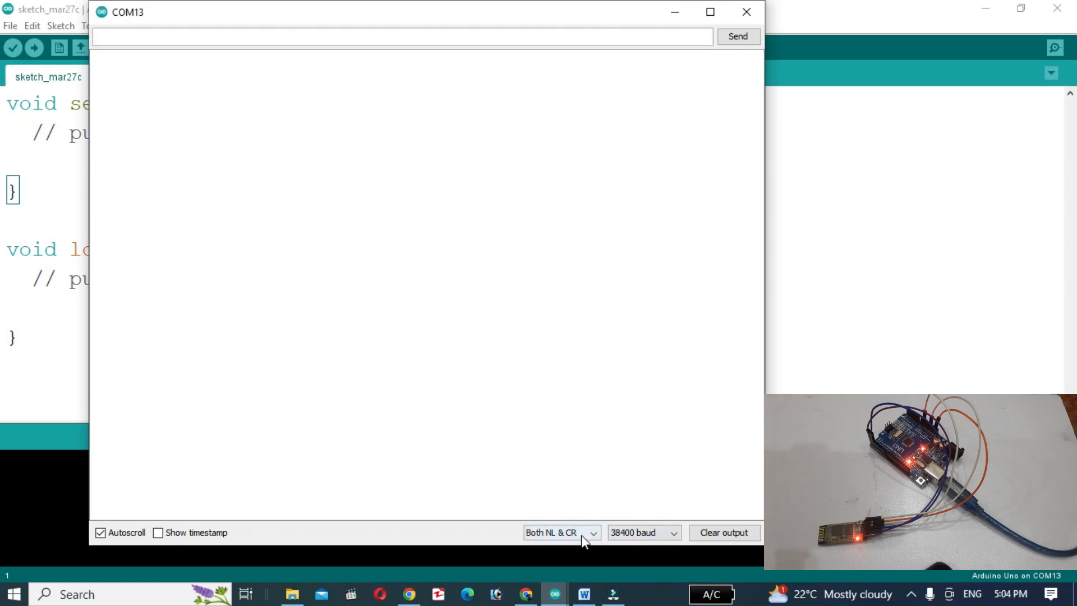
left_click(560, 533)
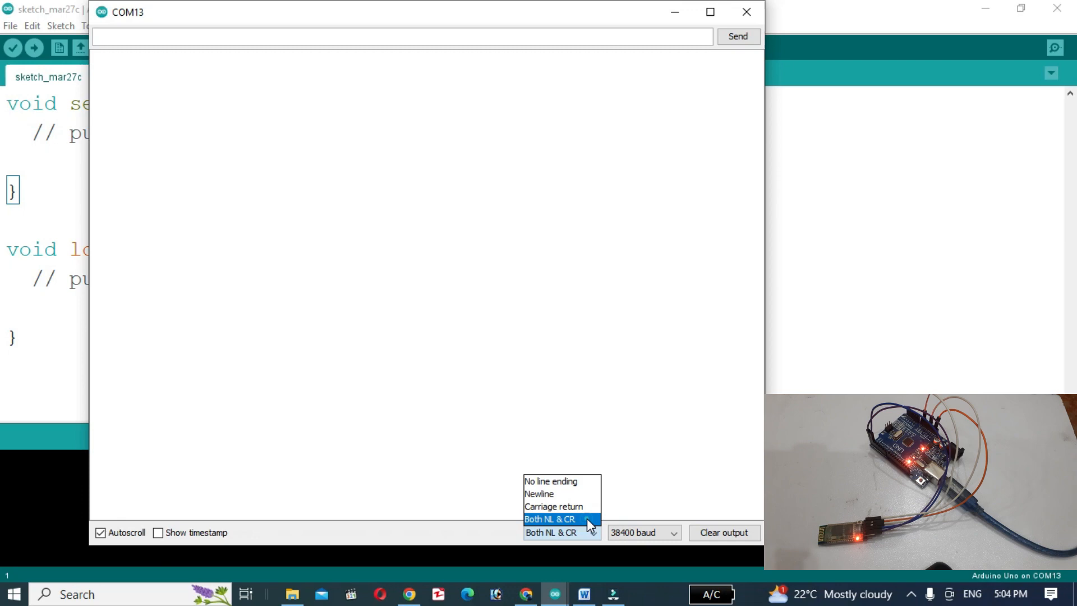
left_click(642, 532)
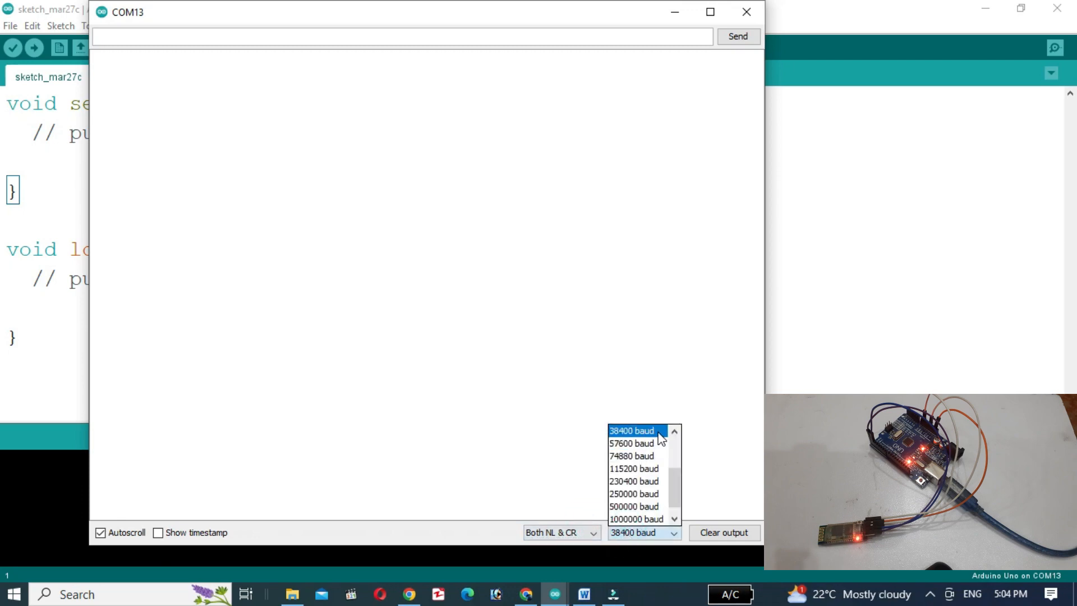
left_click(660, 431)
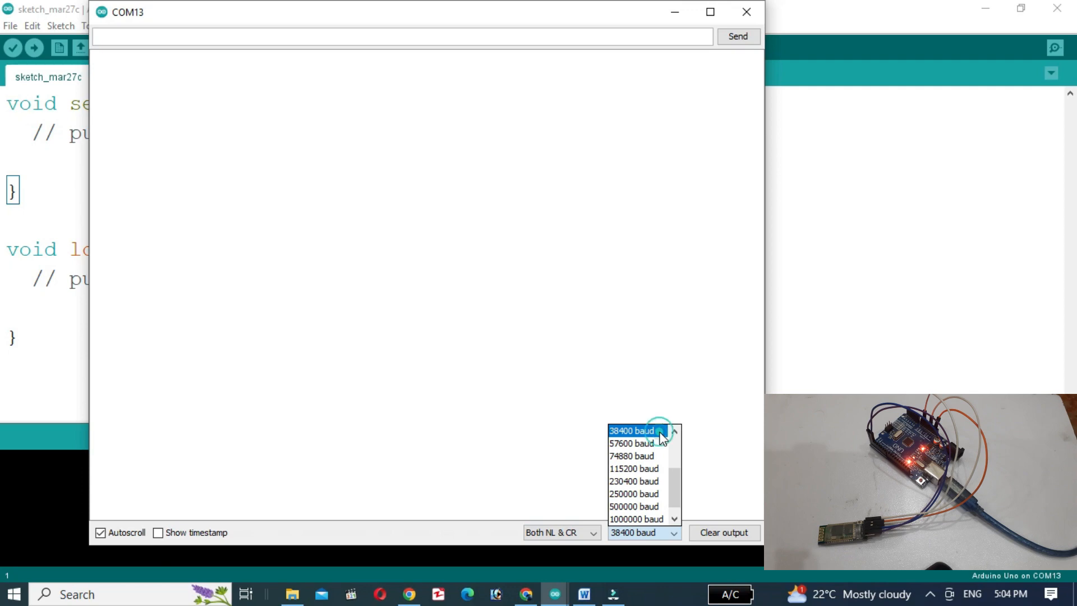
left_click(633, 431)
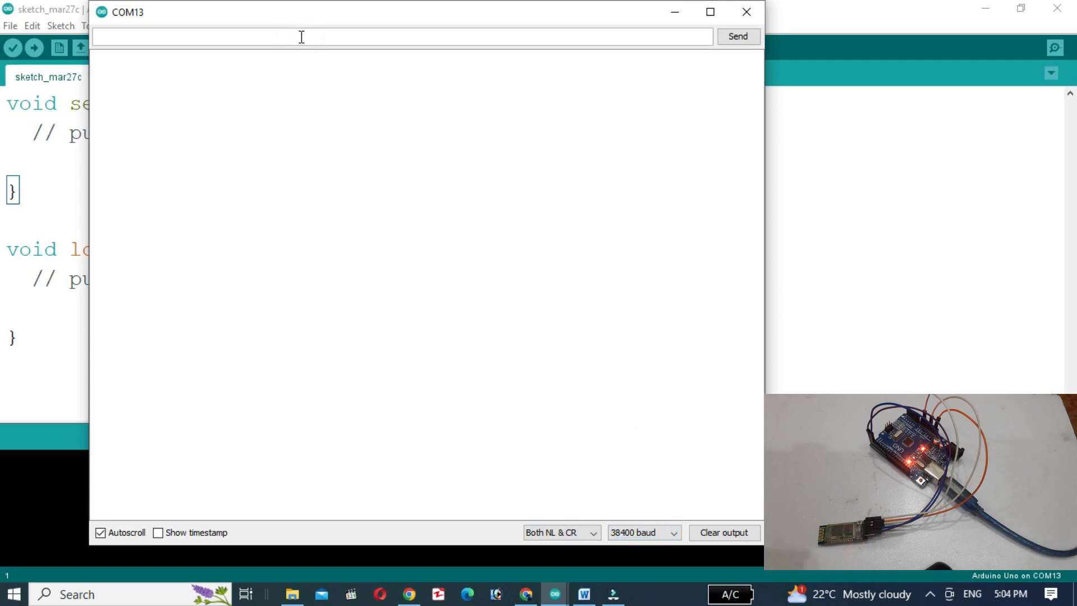
Step: Send AT, then AT+NAME, getting OK and the name +NAME:HC-05
type("A")
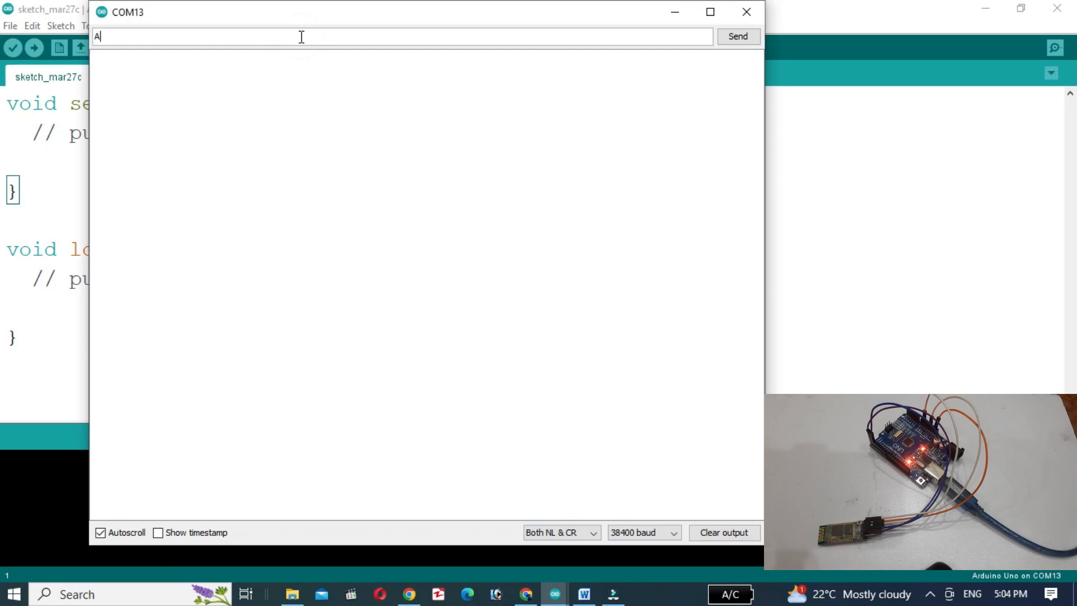
left_click(738, 37)
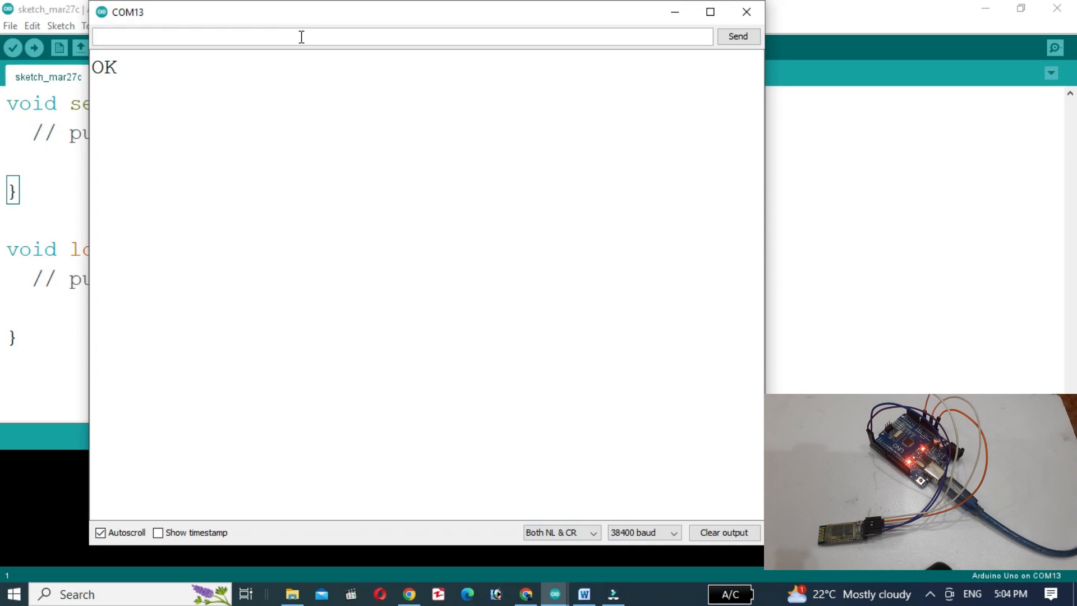
type("A")
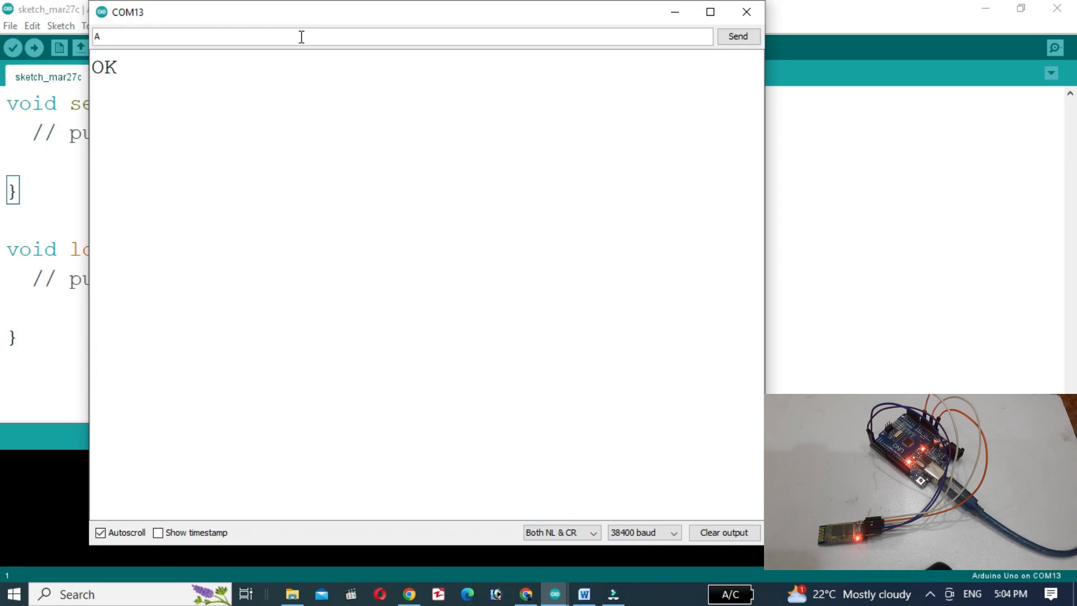
type("T+")
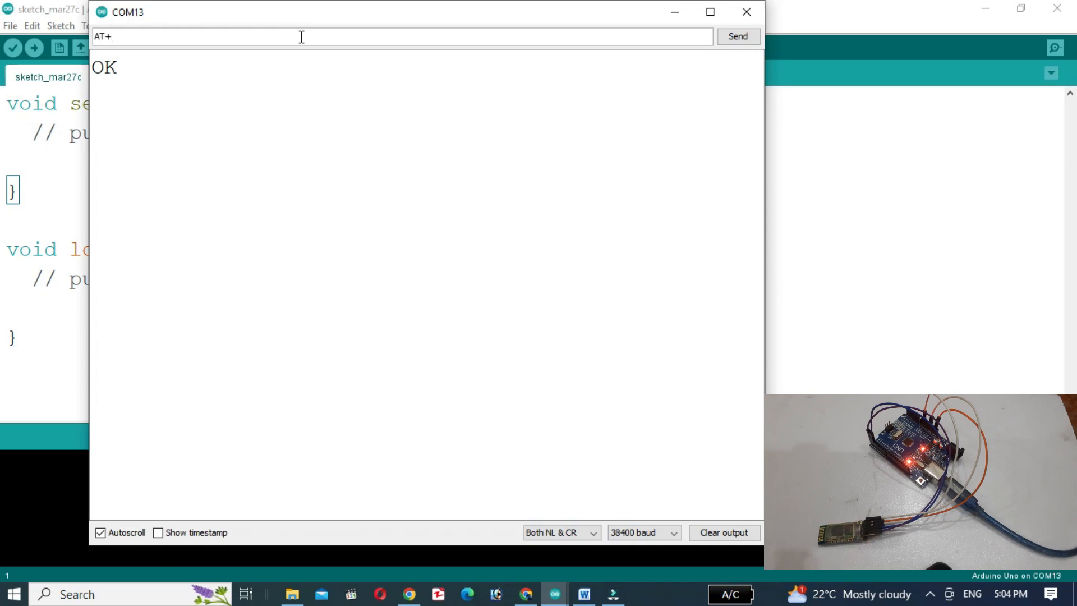
type("NAM")
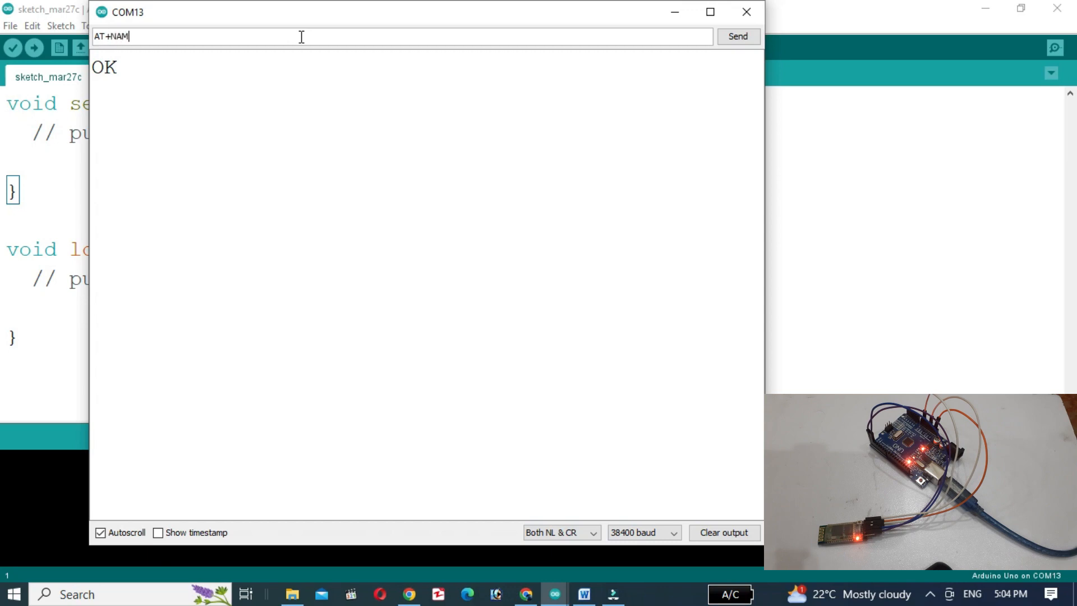
left_click(737, 36)
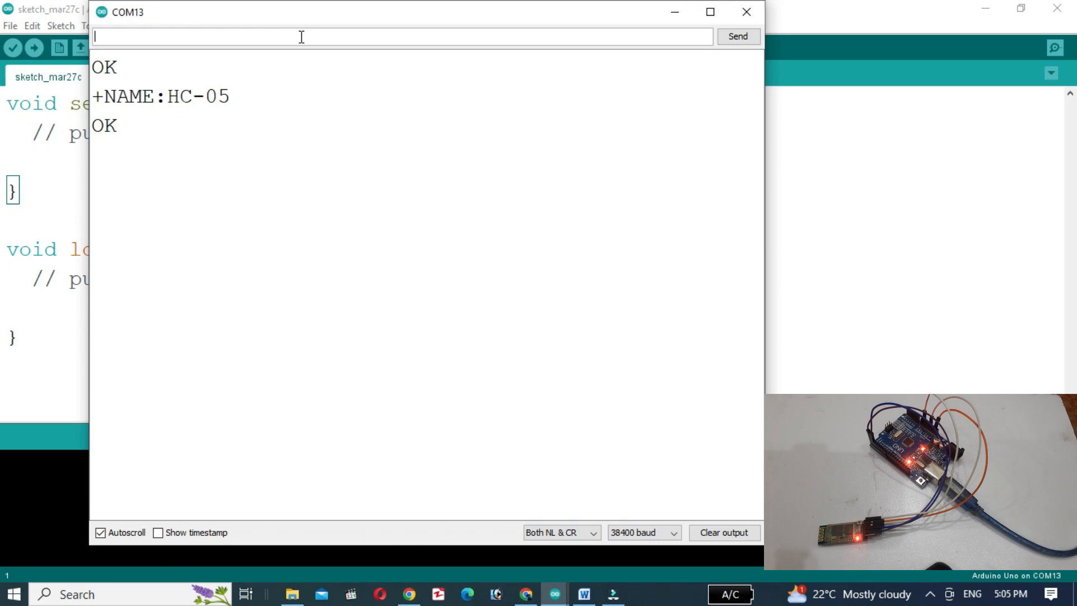
Step: Send AT+NAME="THEINFOFLUX" to rename the module
type("AT")
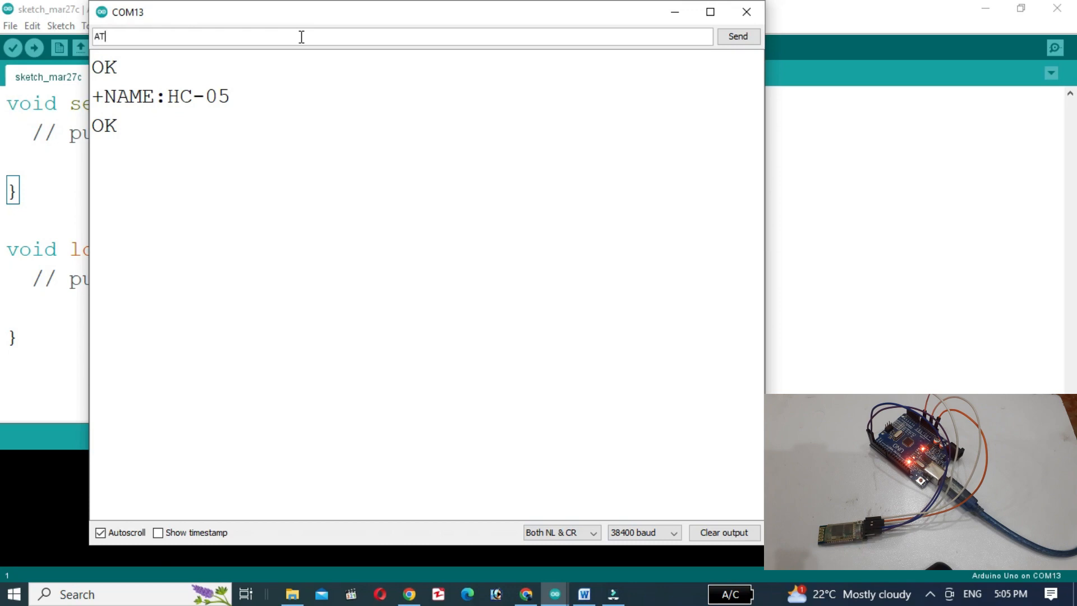
type("+")
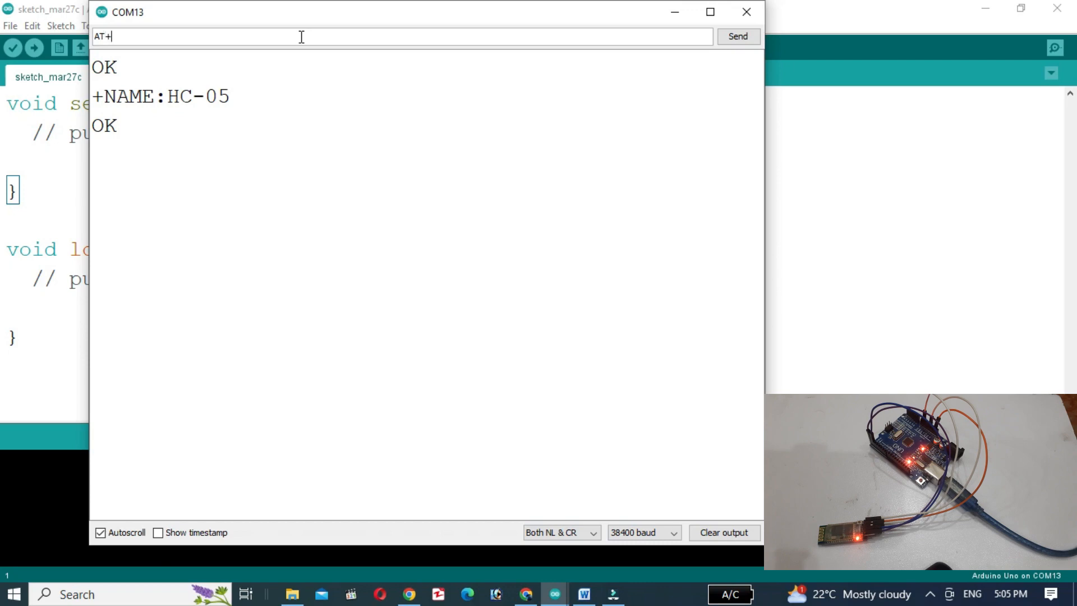
type("NAME")
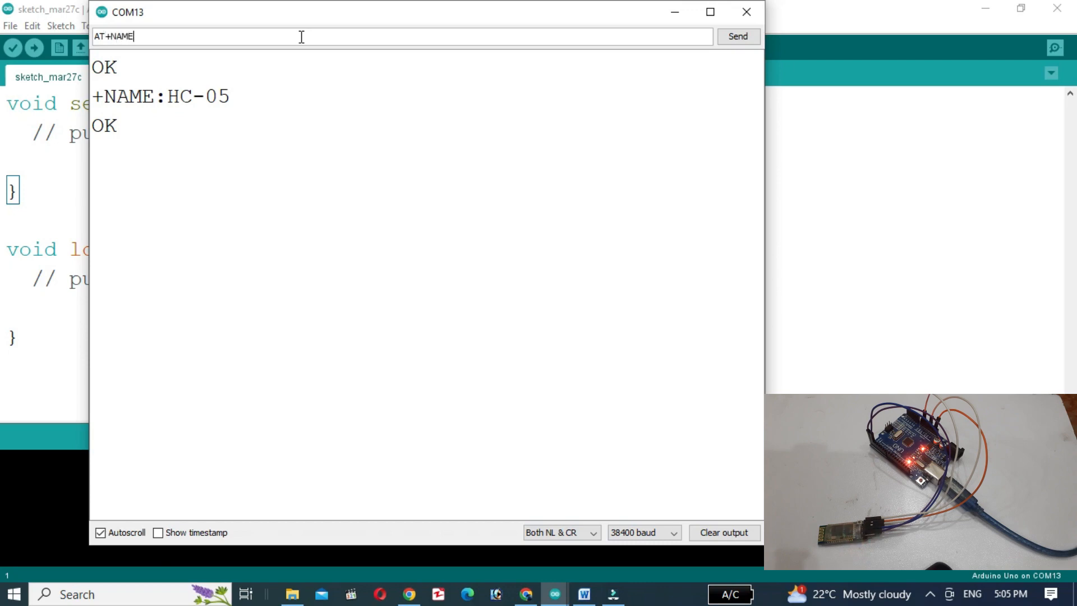
type("=")
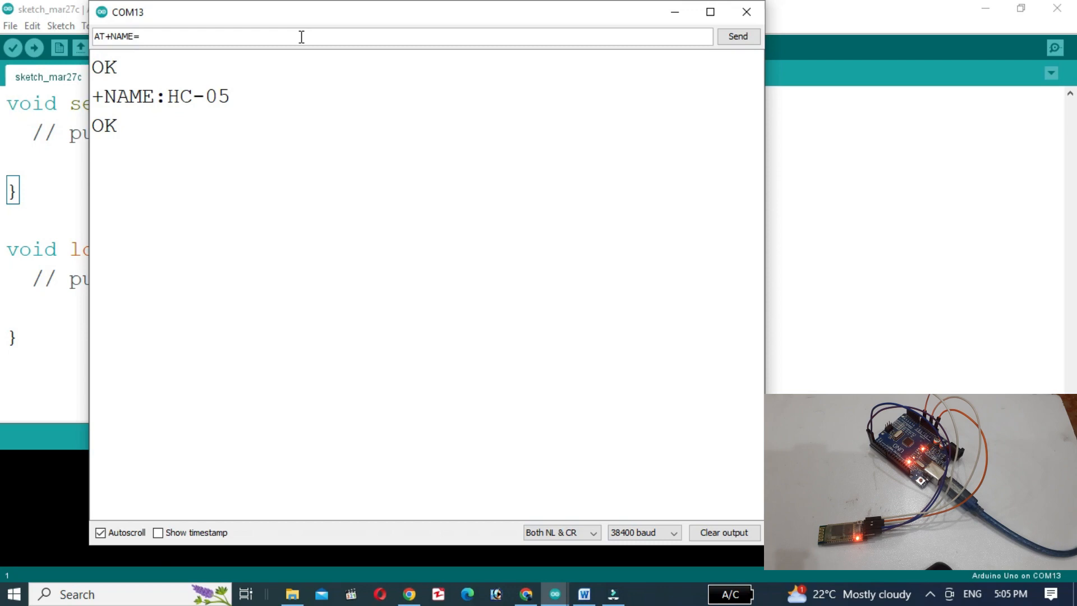
type("\"\"")
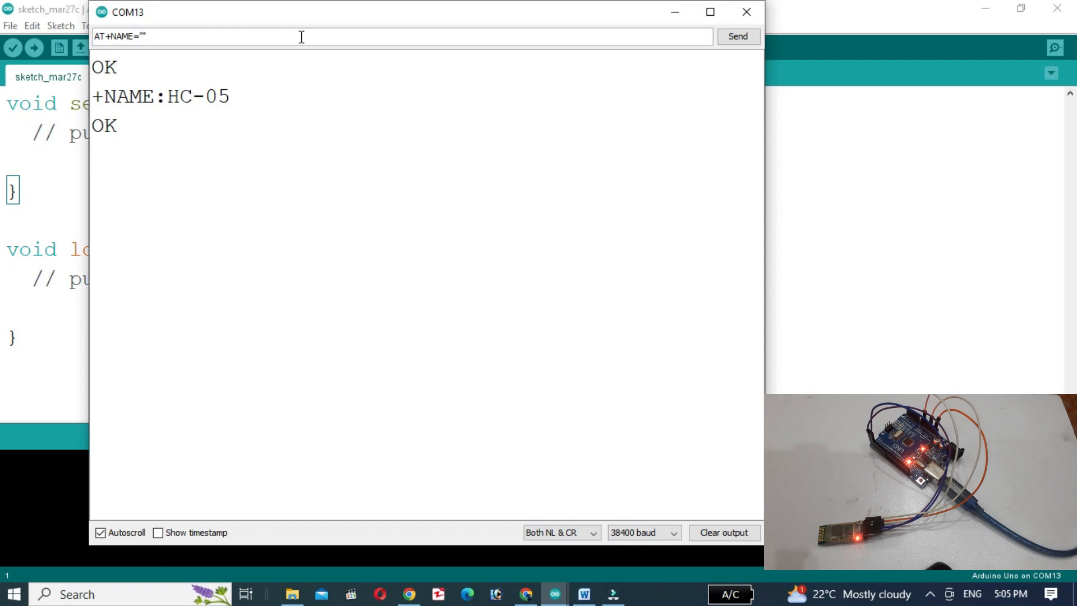
type("TH")
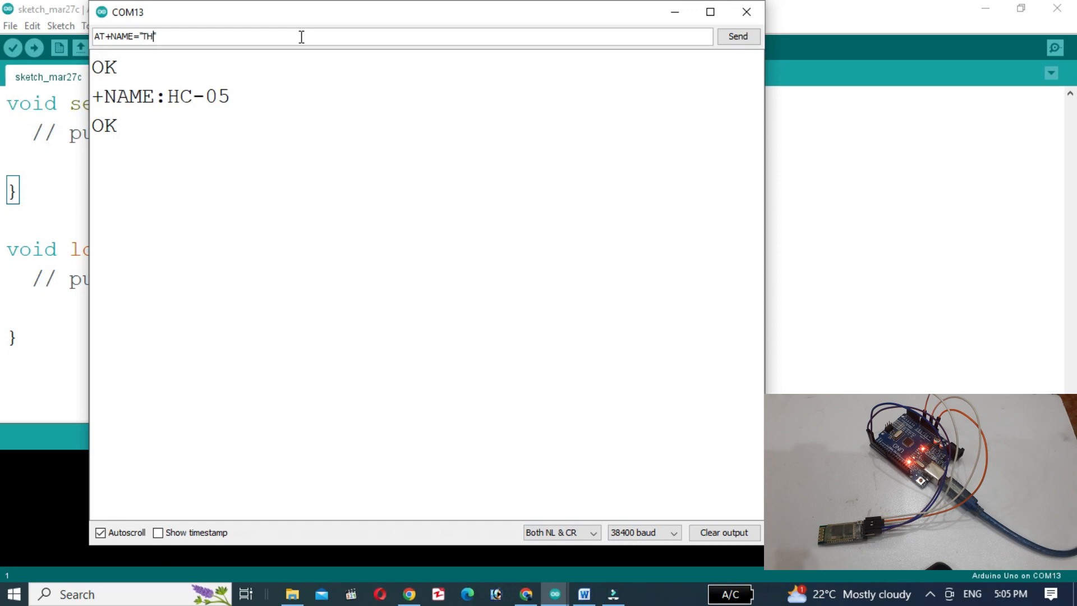
type("EINFOFLUX")
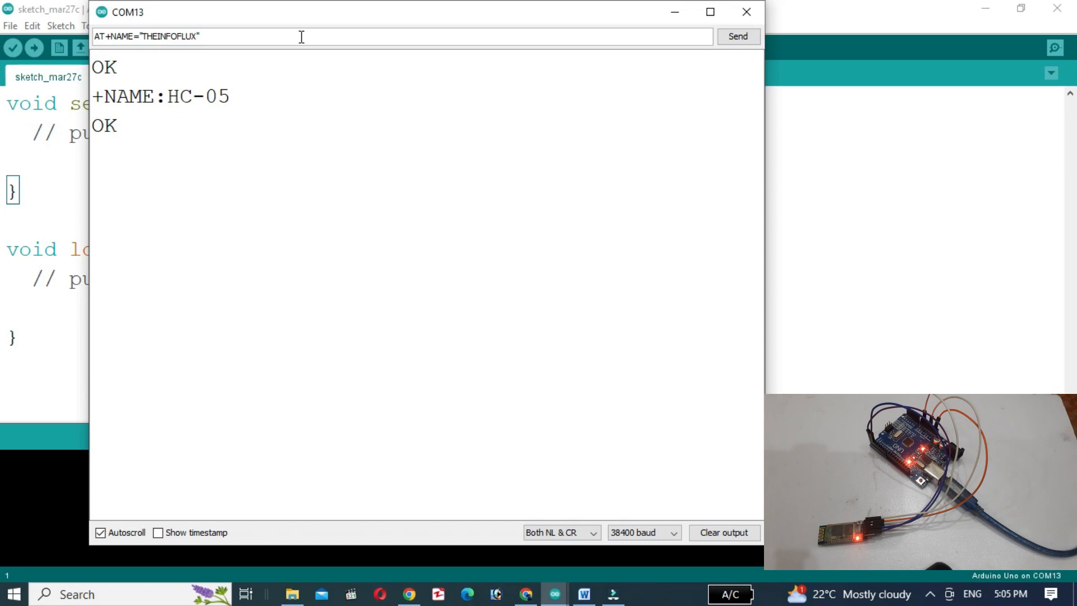
left_click(737, 37)
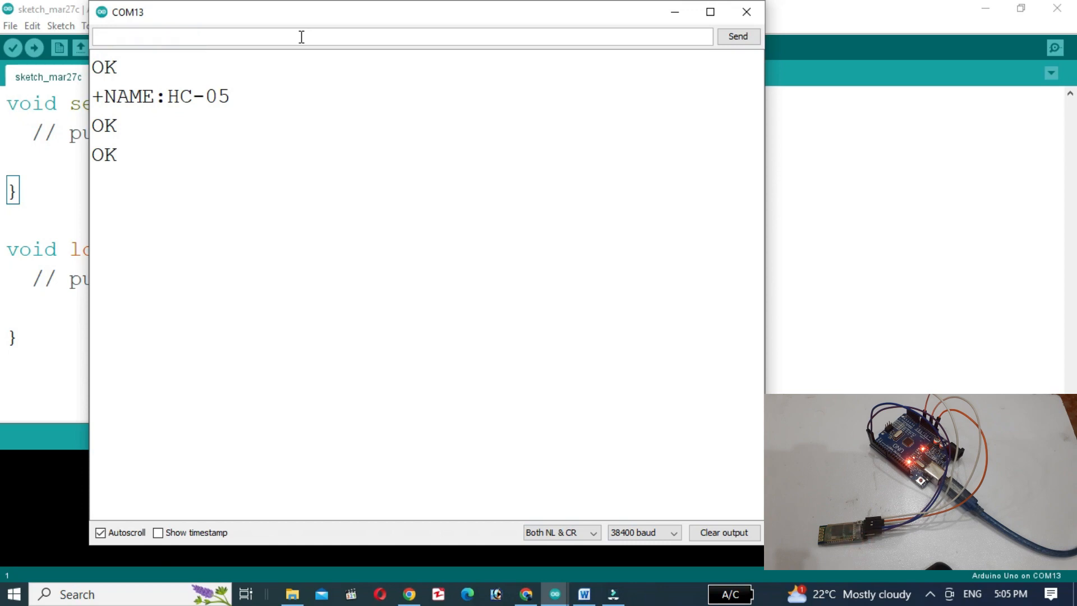
Step: Send AT+NAME again to verify the module reports THEINFOFLUX
type("AT")
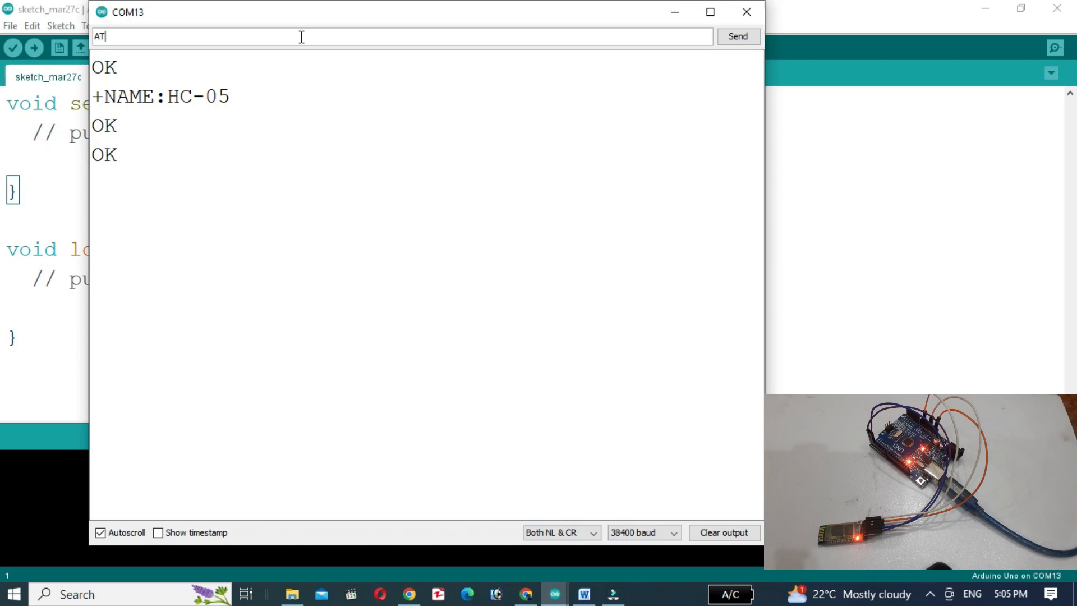
type("+")
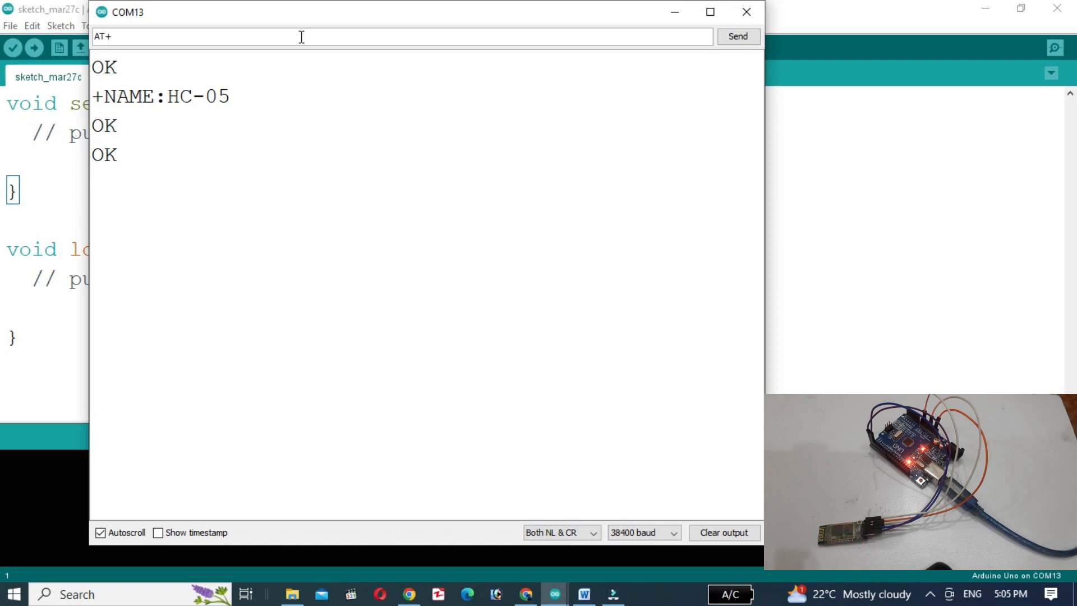
type("NAME")
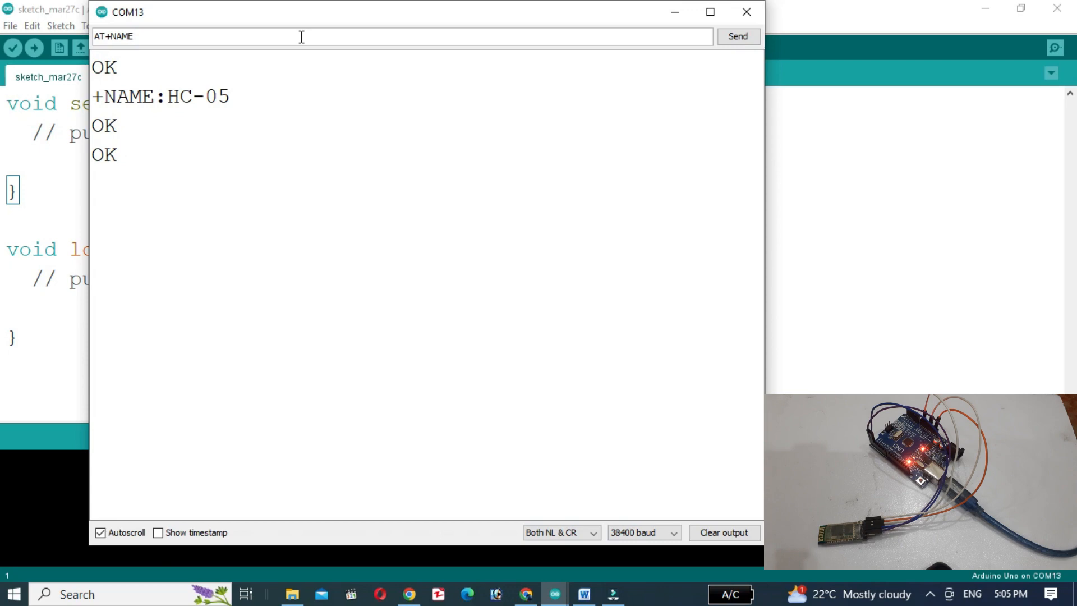
left_click(738, 36)
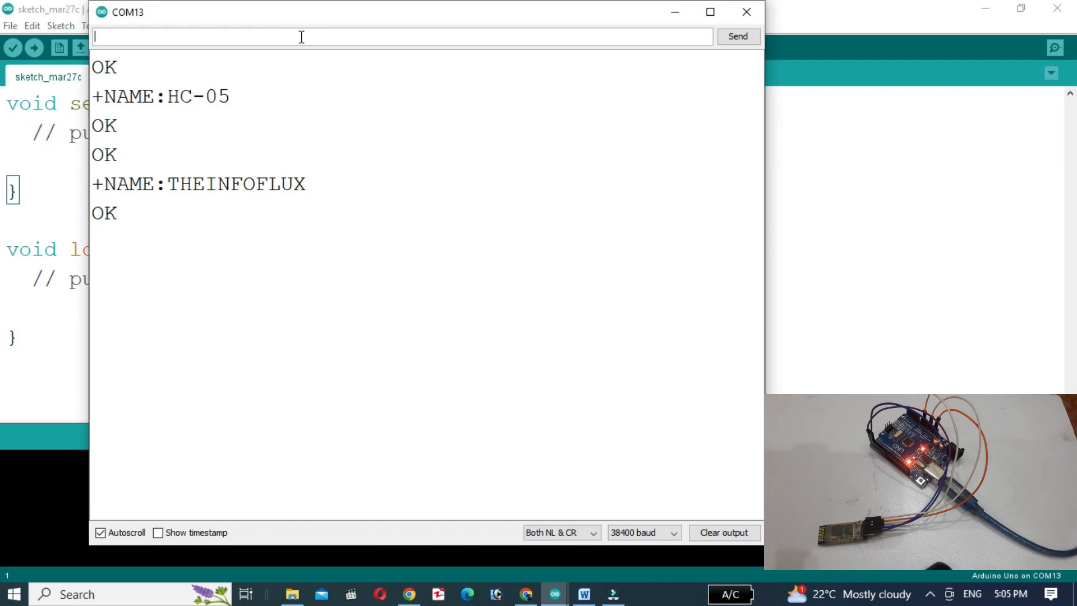
type("AT+")
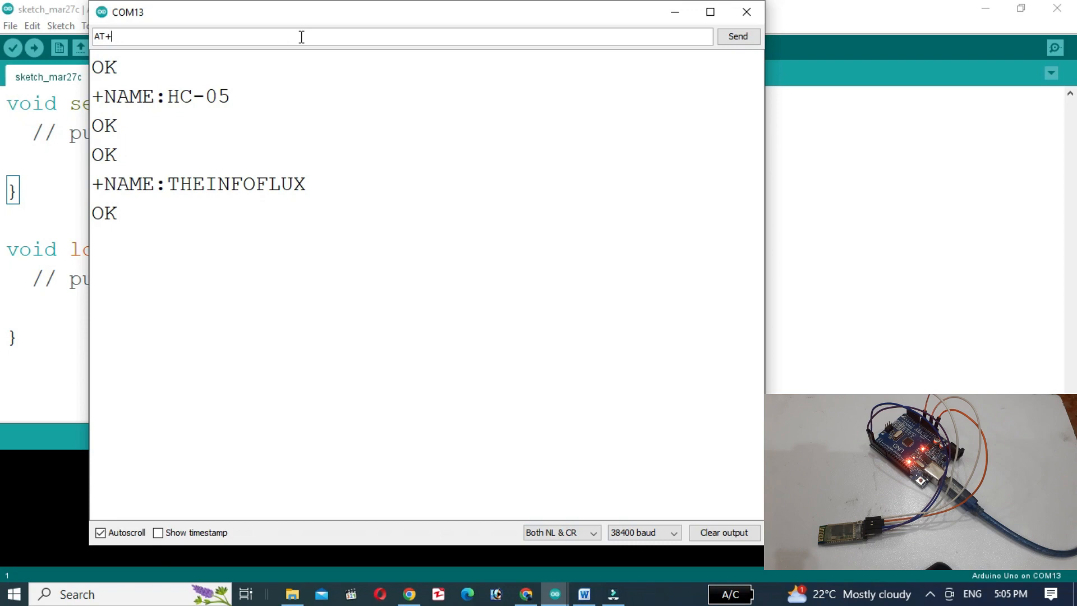
type("PSWD")
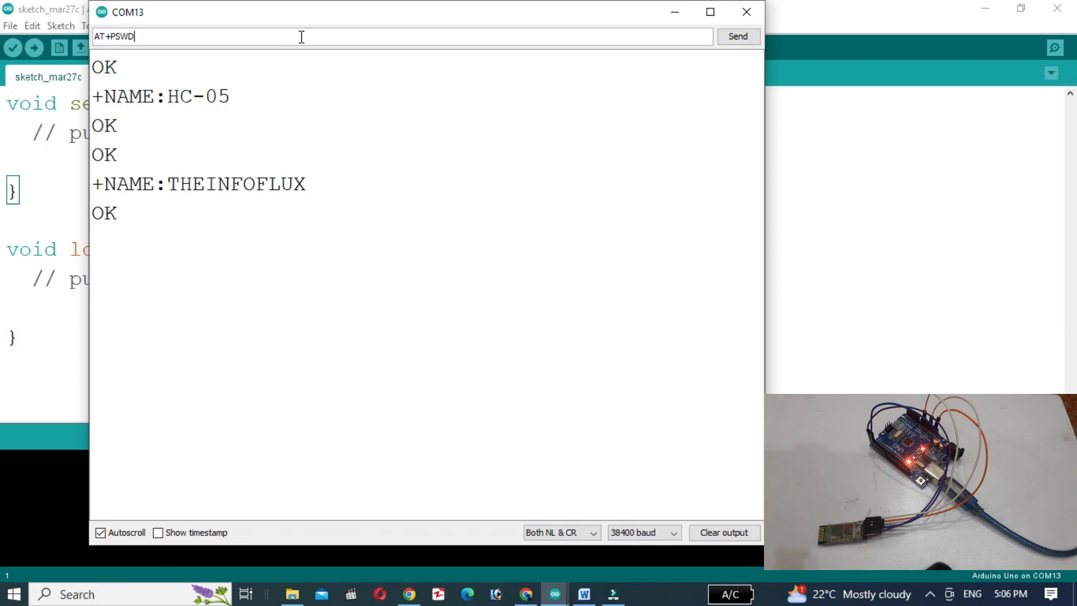
left_click(738, 36)
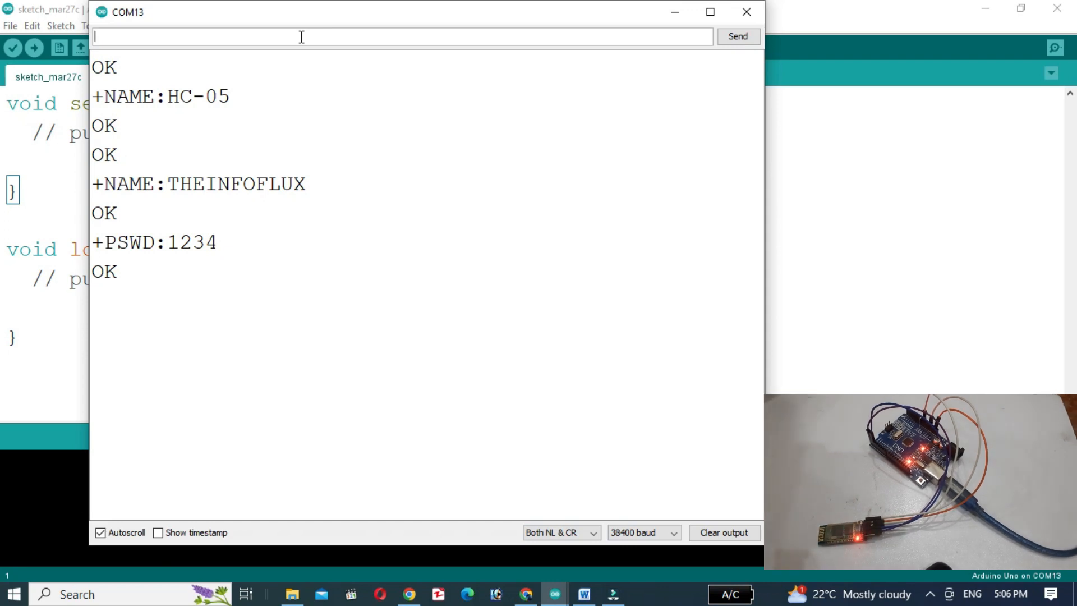
type("AT+PSWD=\"")
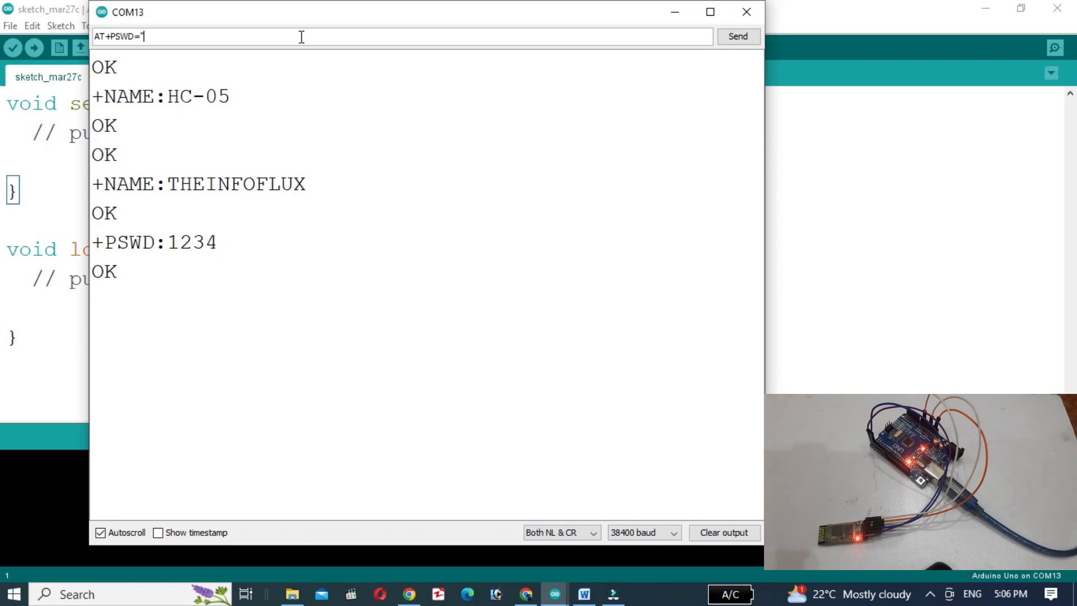
type("4")
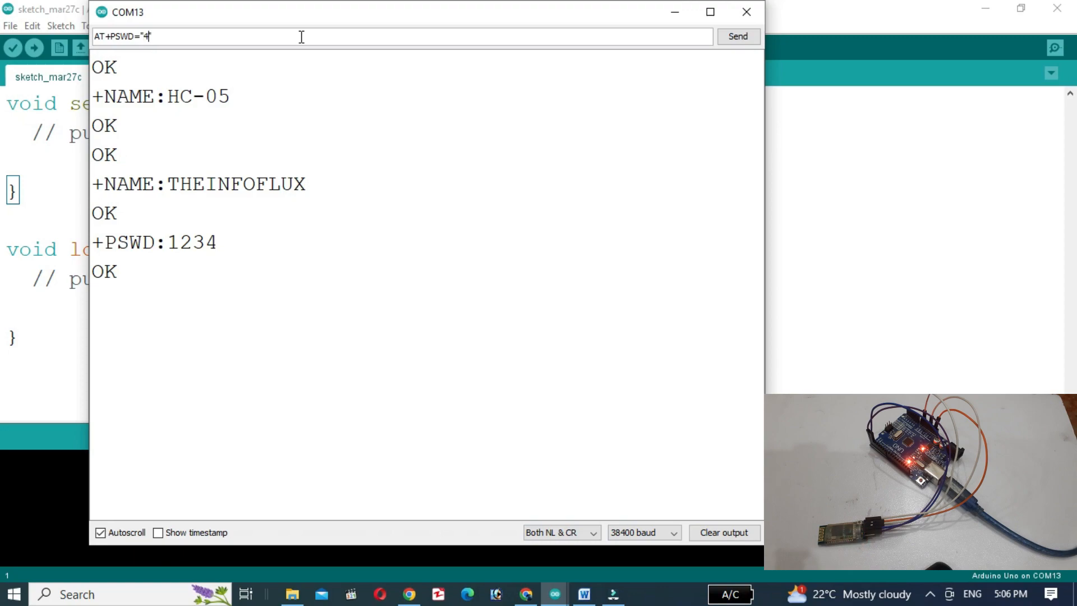